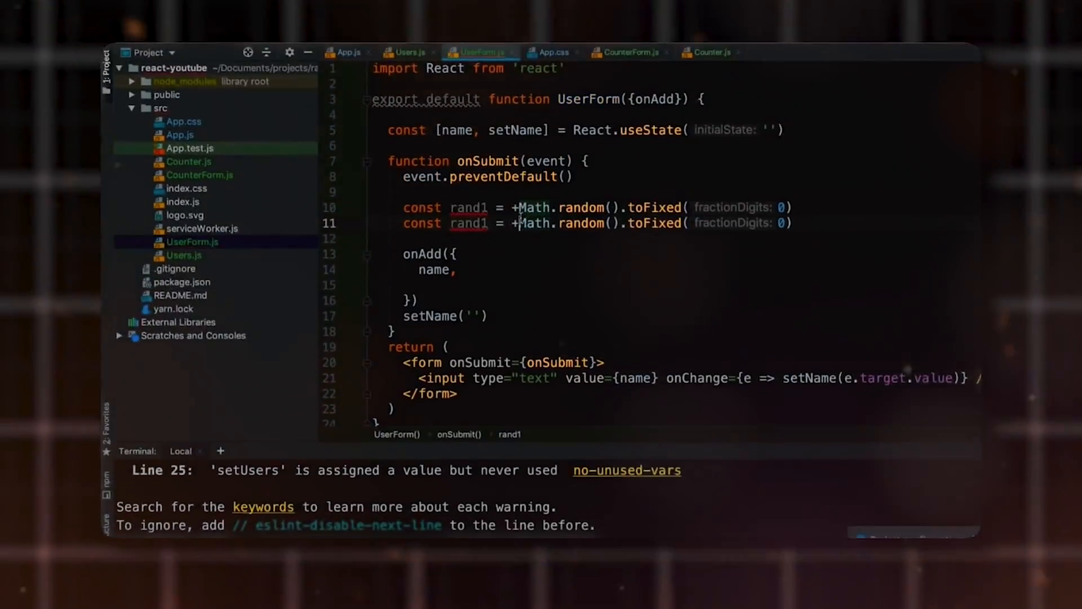
{"action": "type", "text": "job:"}
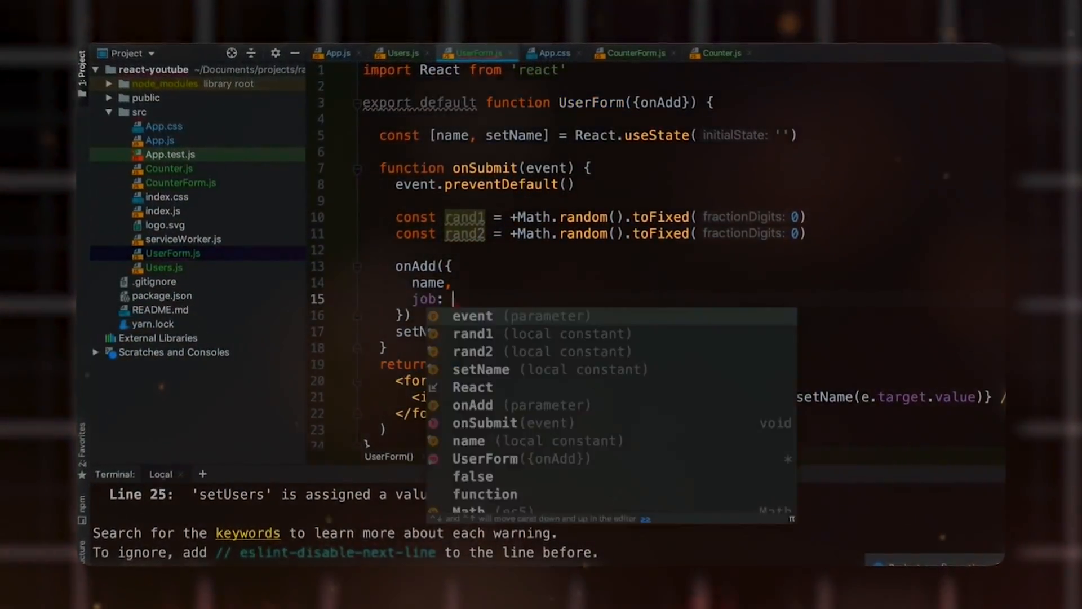